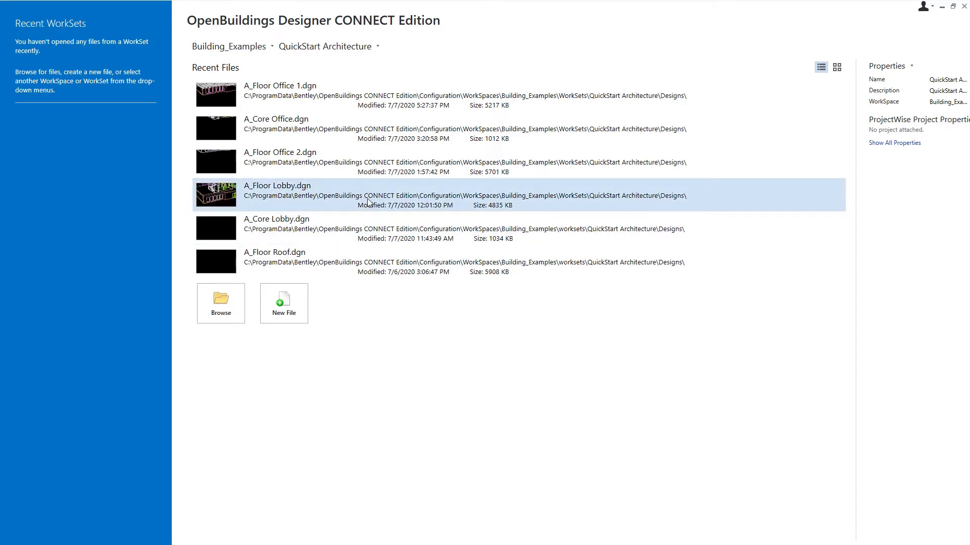
- Start a new design file from the QuickStart Architecture workspace
left_click(340, 162)
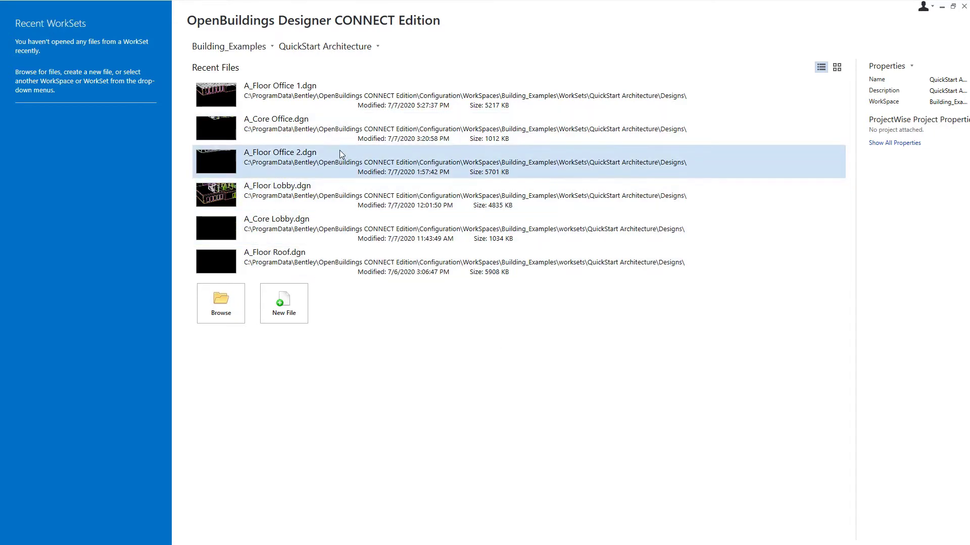
left_click(340, 129)
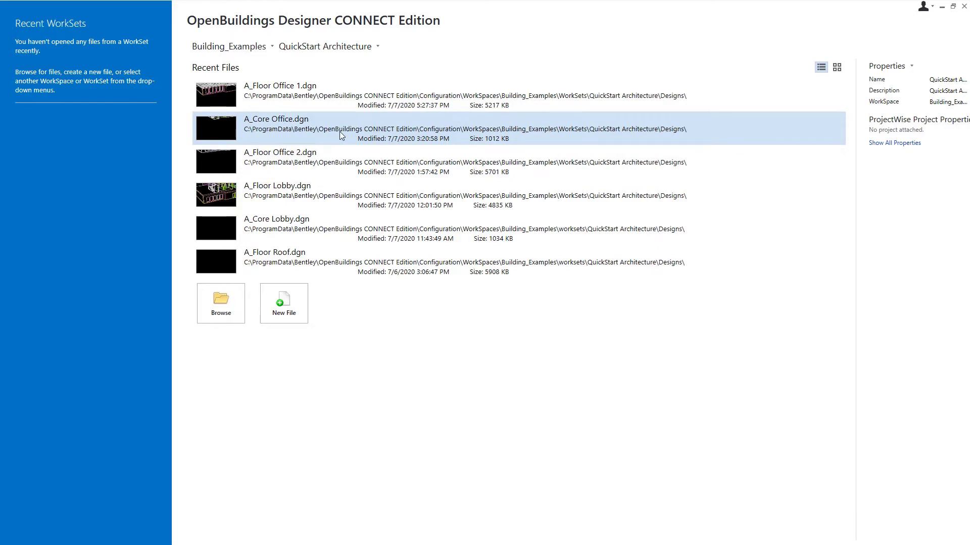
left_click(340, 227)
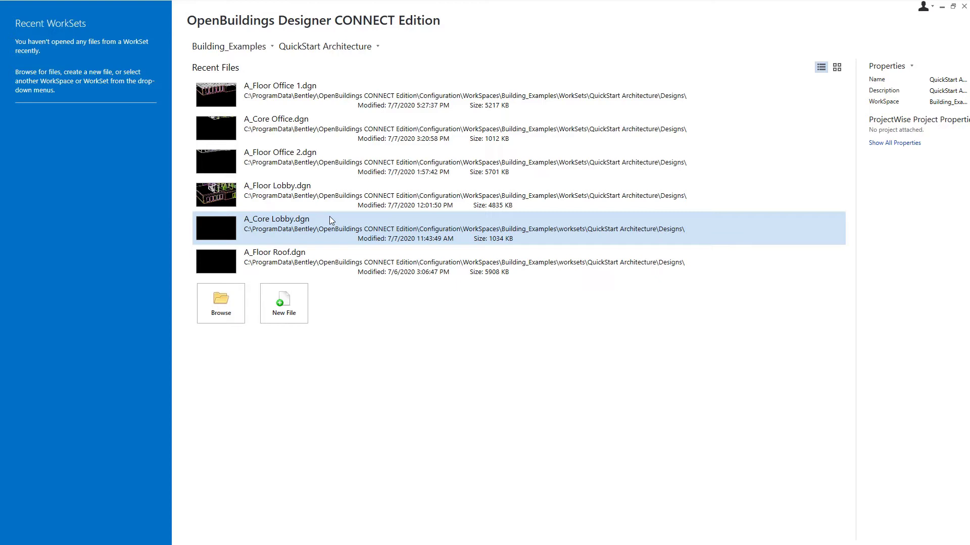
mouse_move(283, 303)
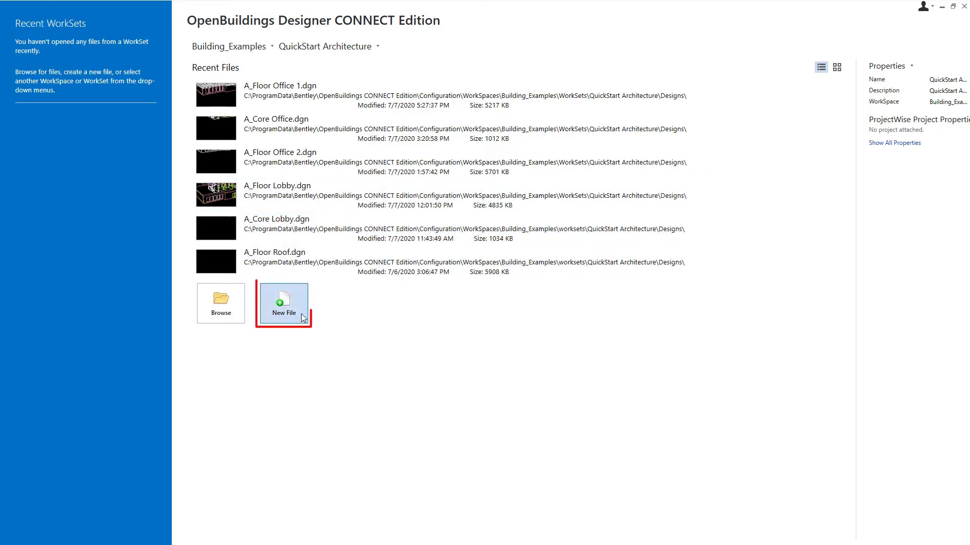
left_click(283, 302)
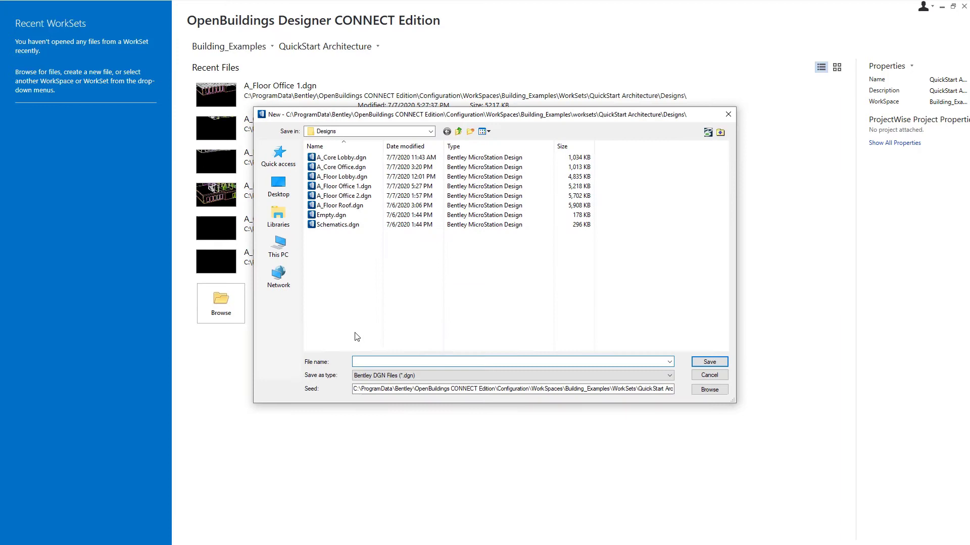
- Name the new file A_Master and save it into the Designs folder
left_click(507, 361)
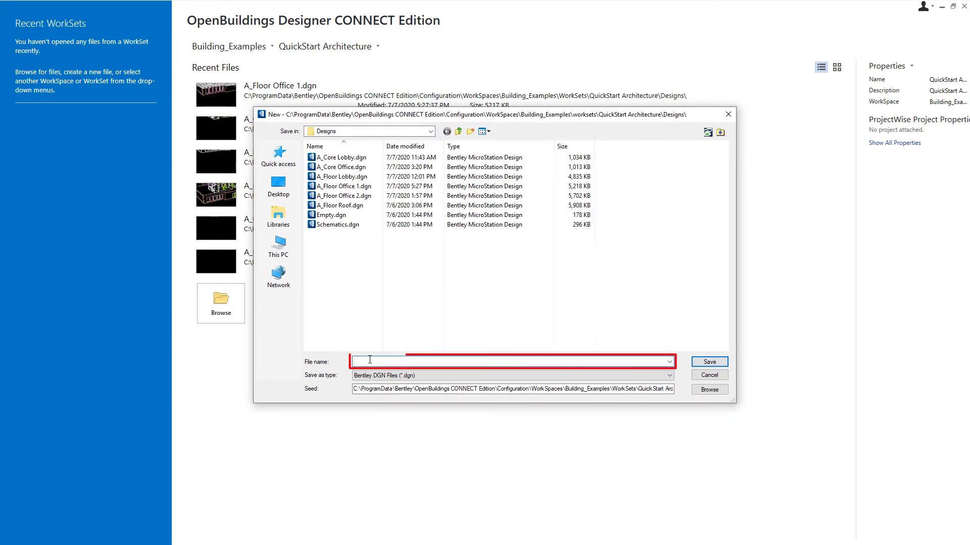
type("A_Ma")
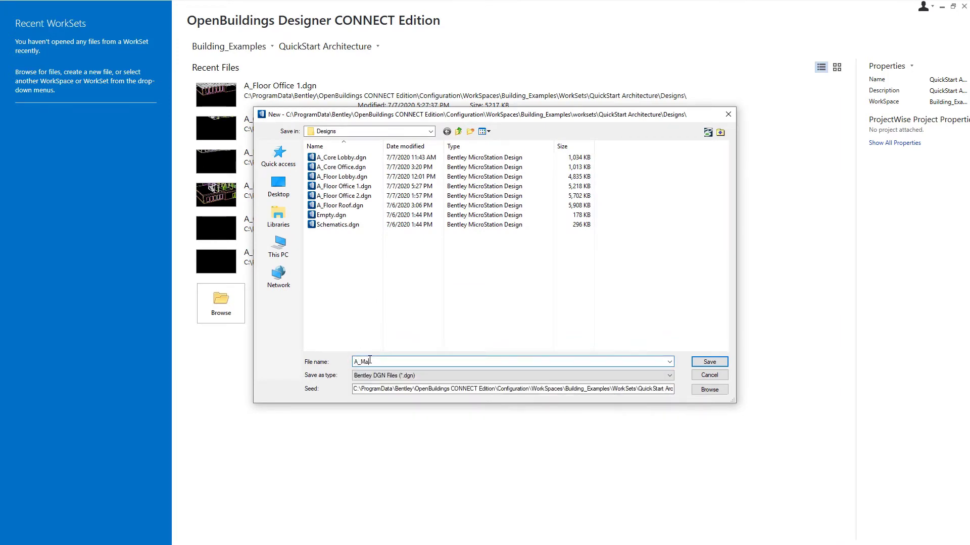
type("ster")
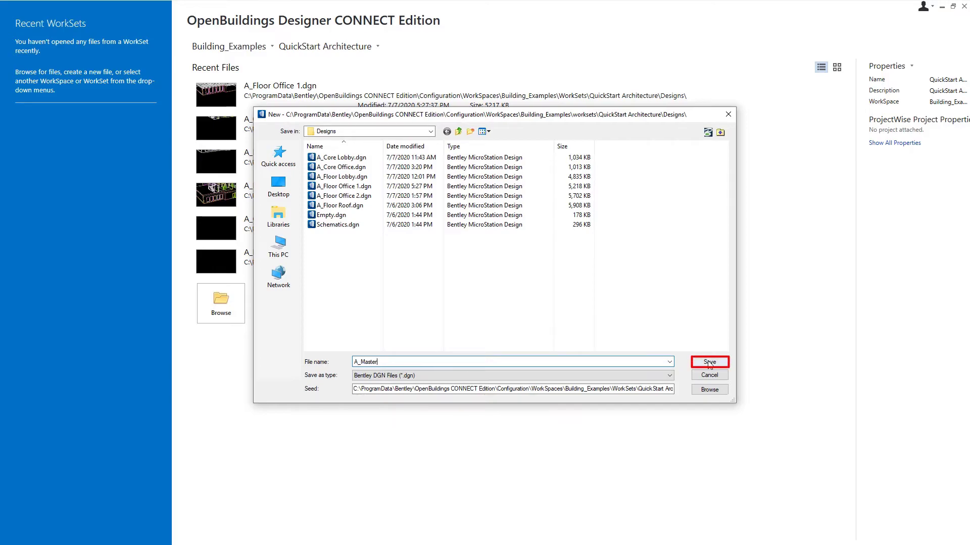
left_click(709, 361)
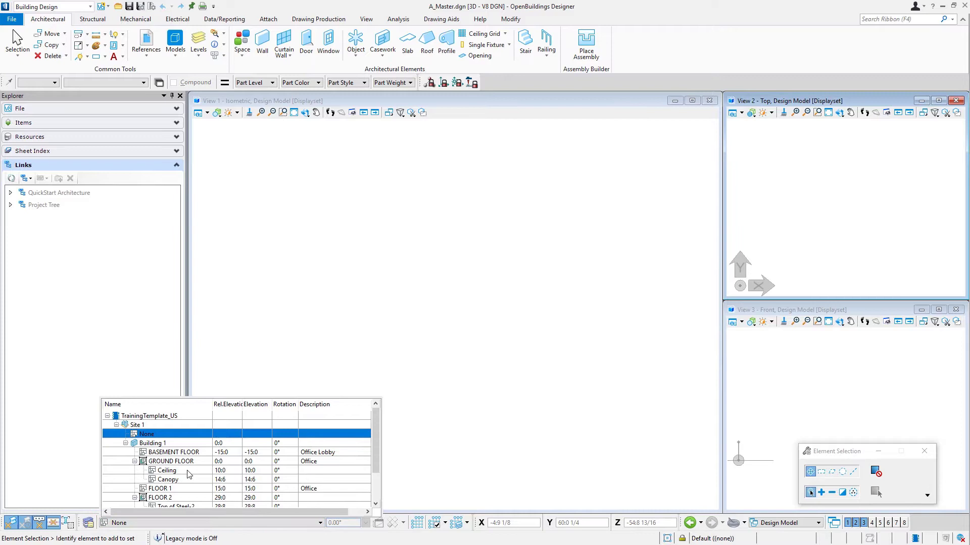
- Make Building 1's GROUND FLOOR active and fit its grid in all views
double_click(170, 461)
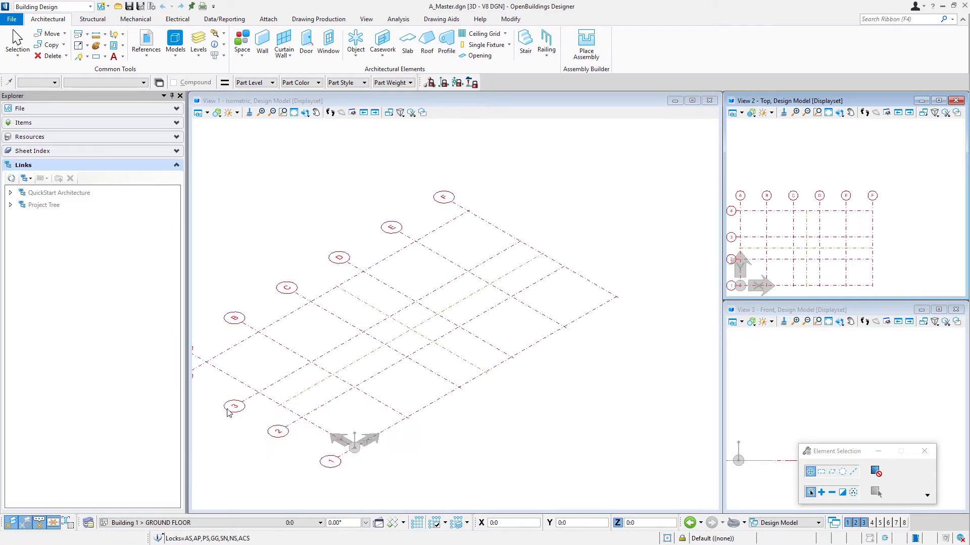
left_click(303, 113)
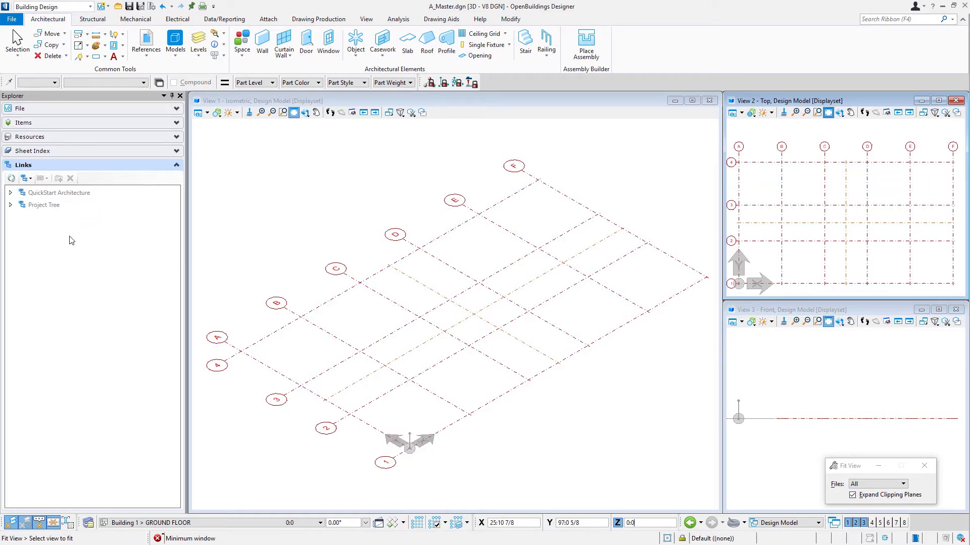
- Expand Project Tree > Building Models > Design Models and pick A_Floor Lobby to attach
left_click(10, 205)
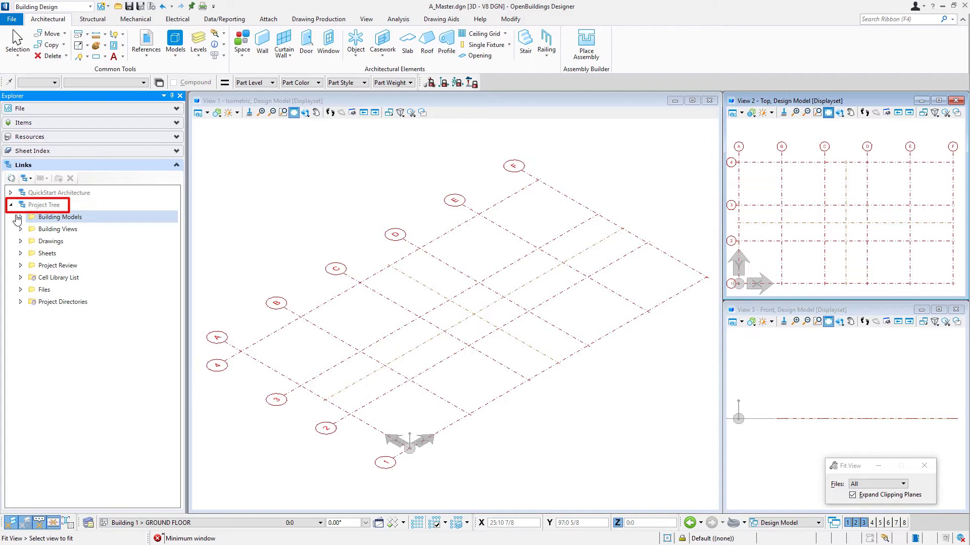
left_click(20, 217)
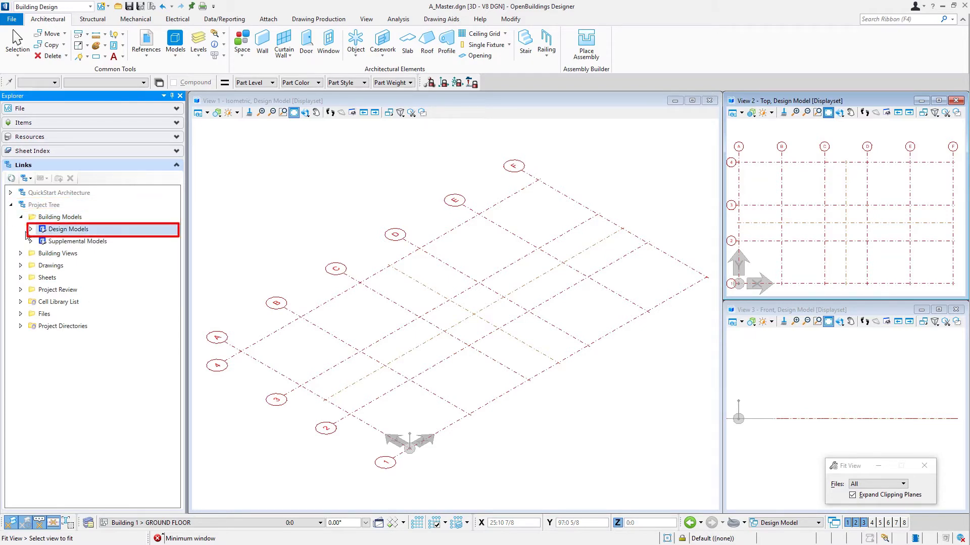
left_click(30, 229)
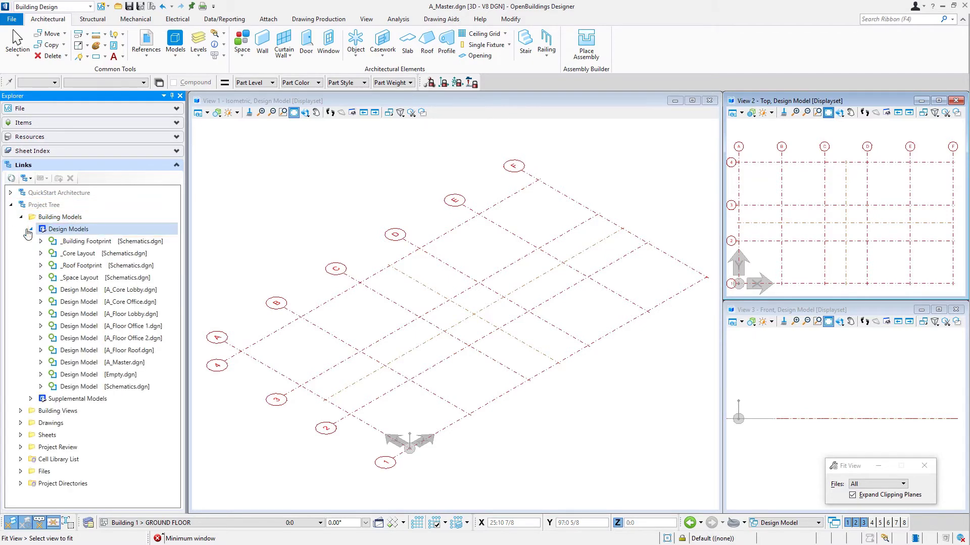
left_click(102, 362)
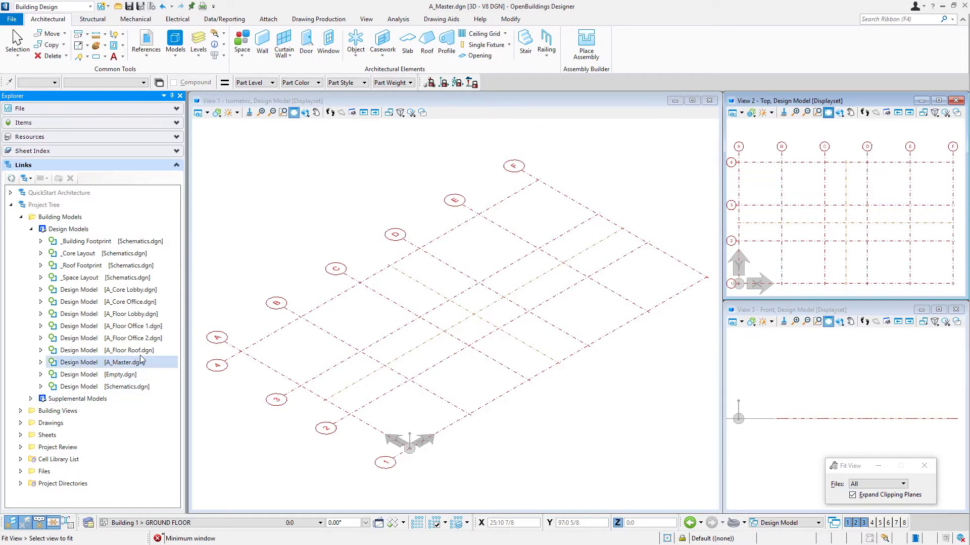
left_click(130, 313)
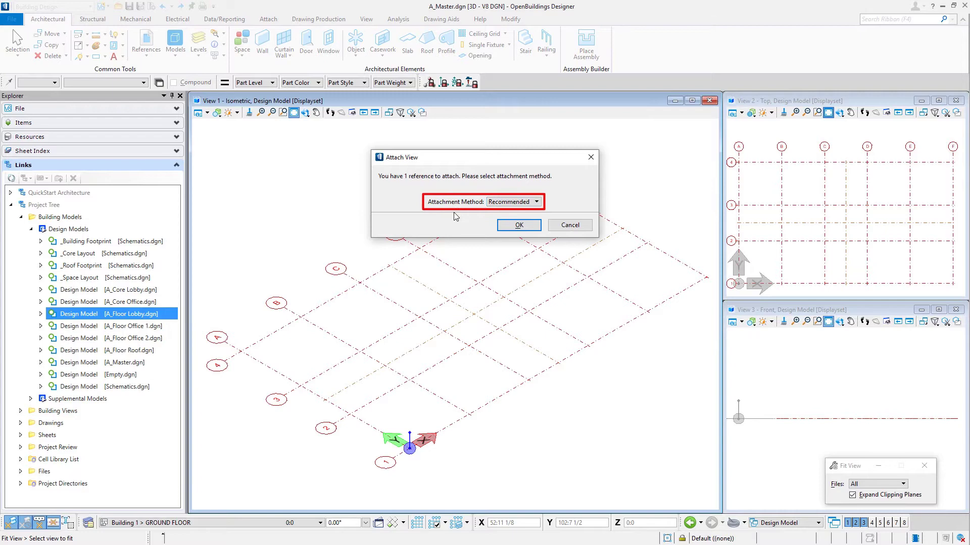
- Confirm the Recommended attachment so the A_Floor Lobby walls and cores show in all views
left_click(518, 224)
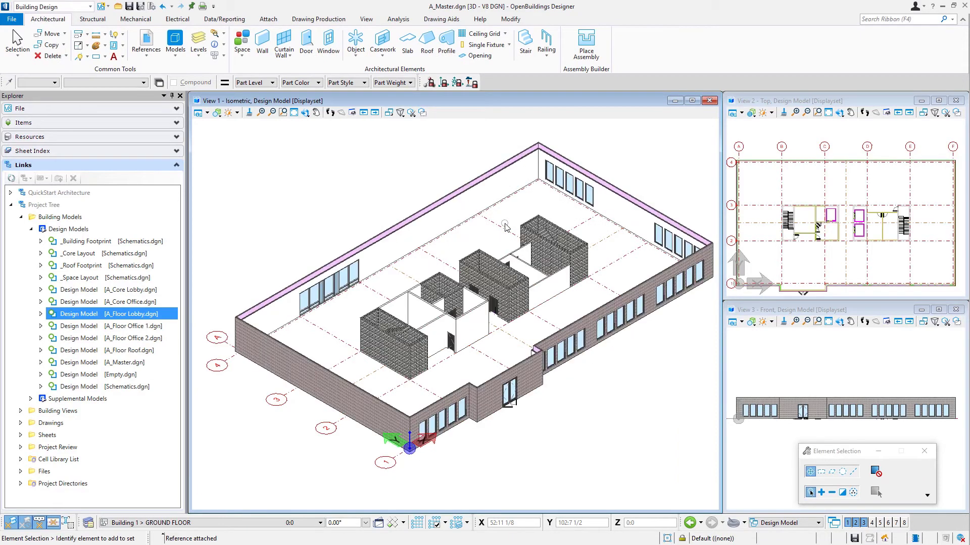
mouse_move(628, 339)
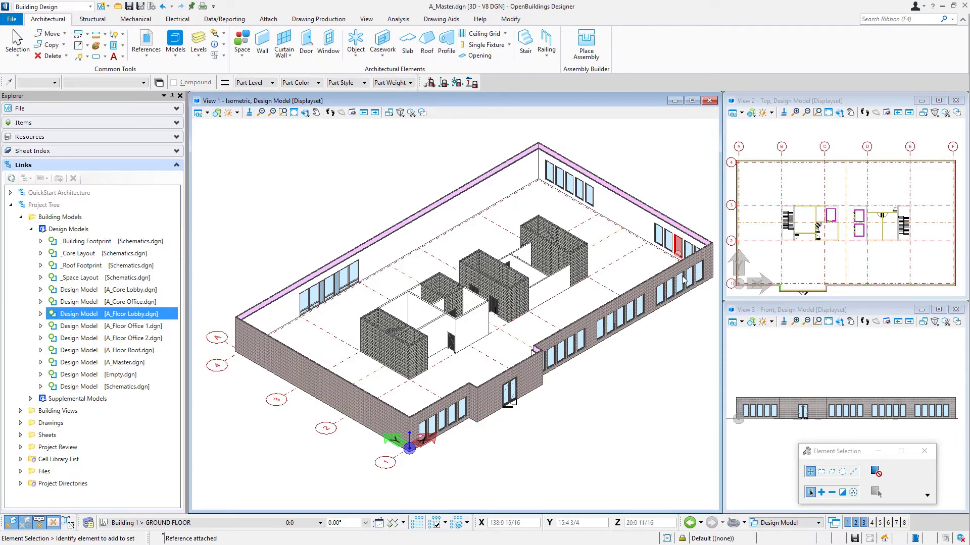
left_click(473, 347)
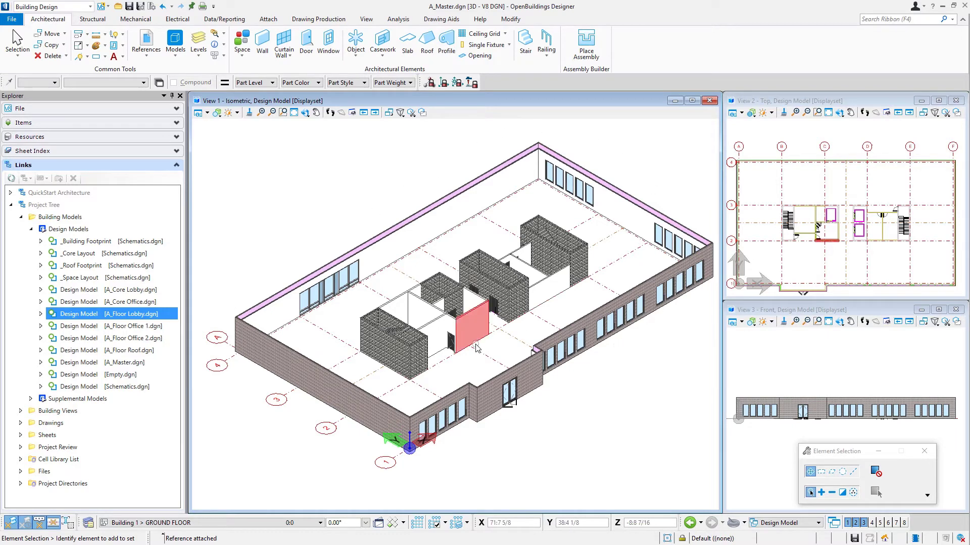
left_click(657, 395)
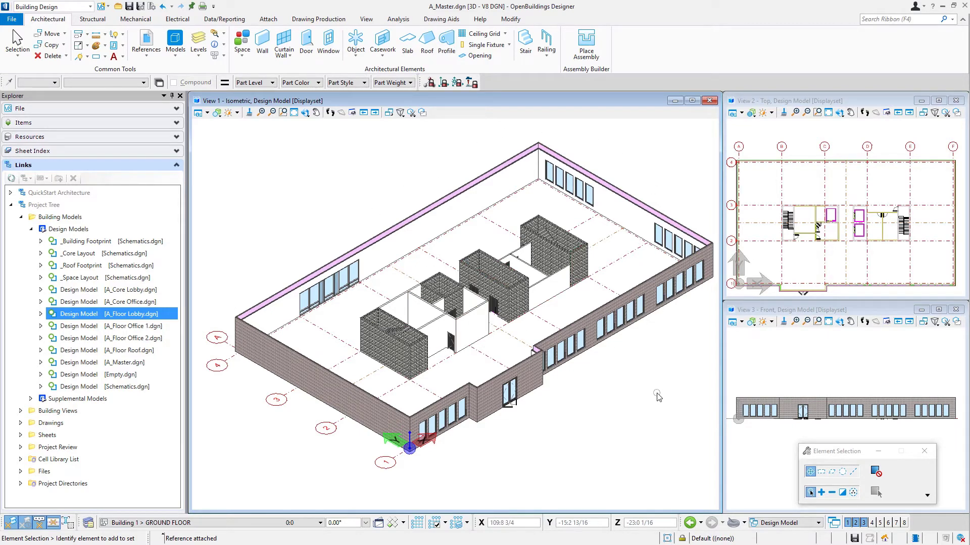
mouse_move(651, 382)
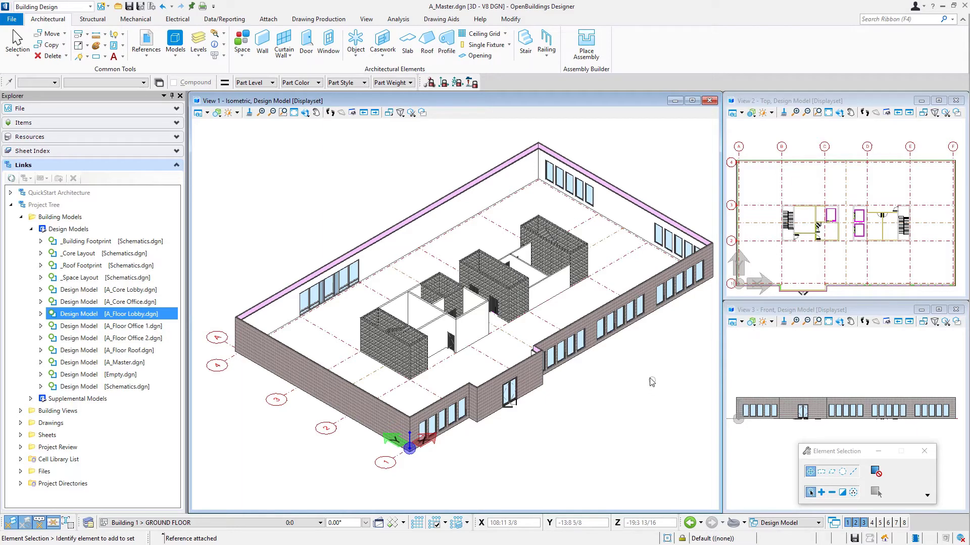
mouse_move(635, 357)
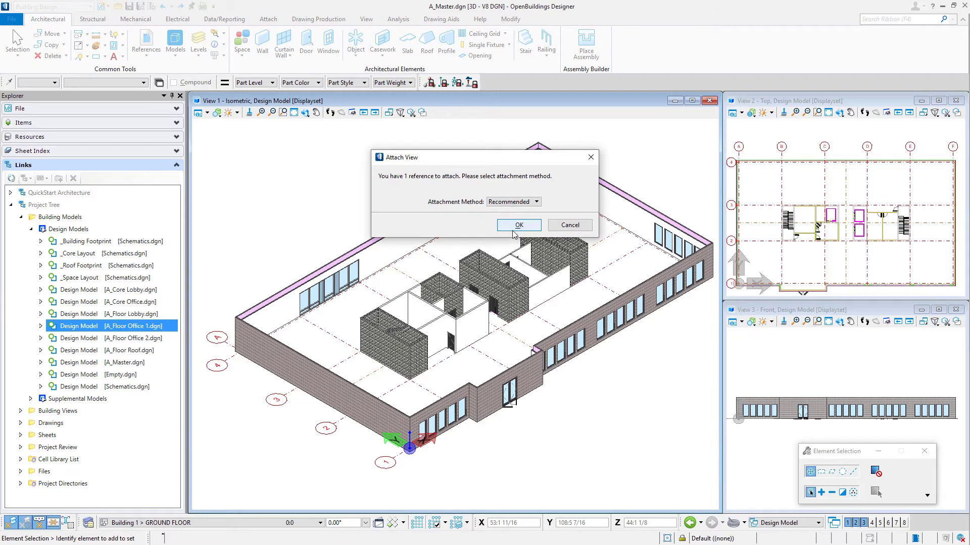
left_click(517, 225)
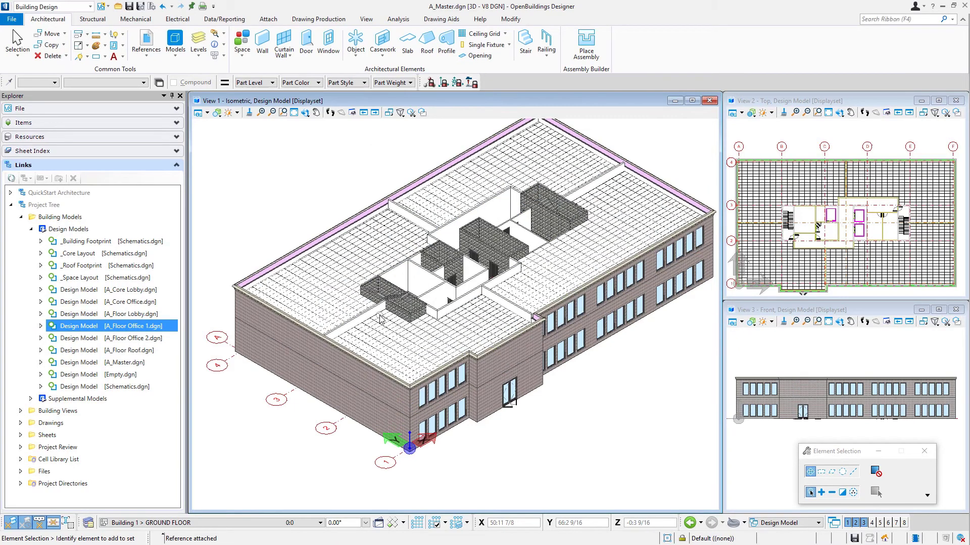
left_click(473, 170)
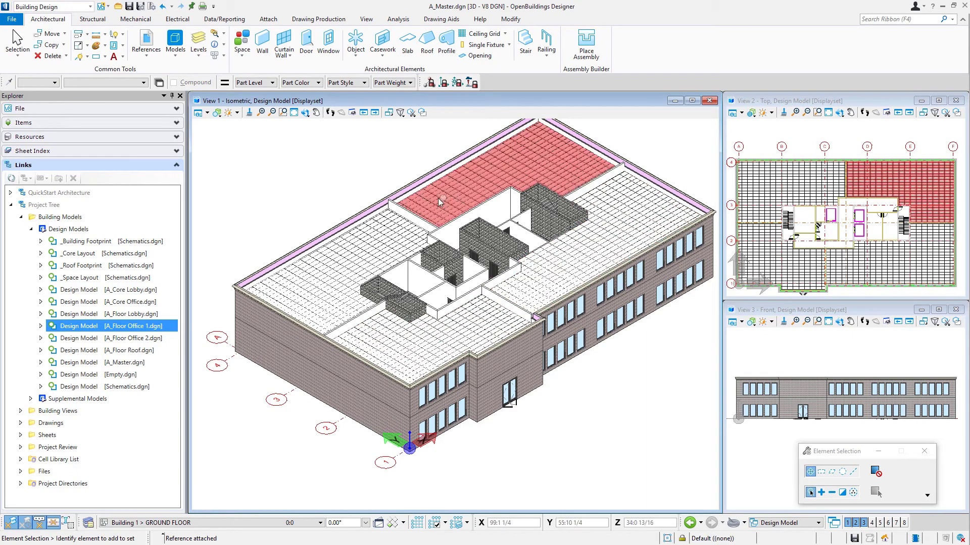
left_click(111, 351)
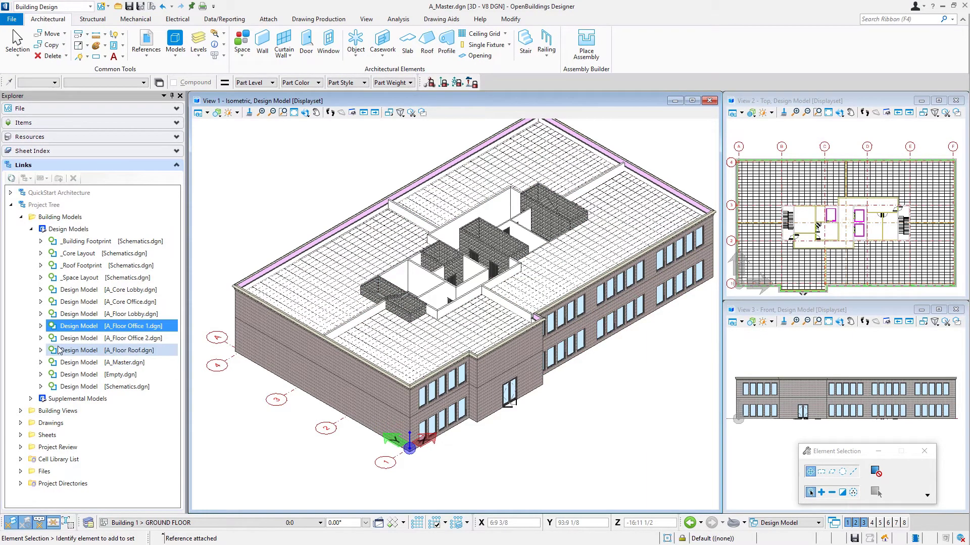
- Attach A_Floor Office 2 with the Recommended method, adding the third storey
double_click(111, 337)
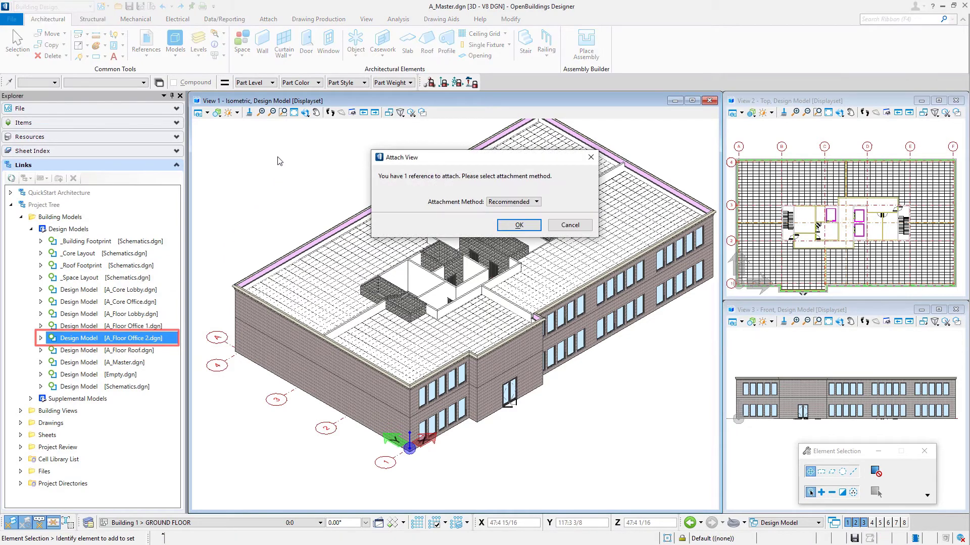
left_click(519, 224)
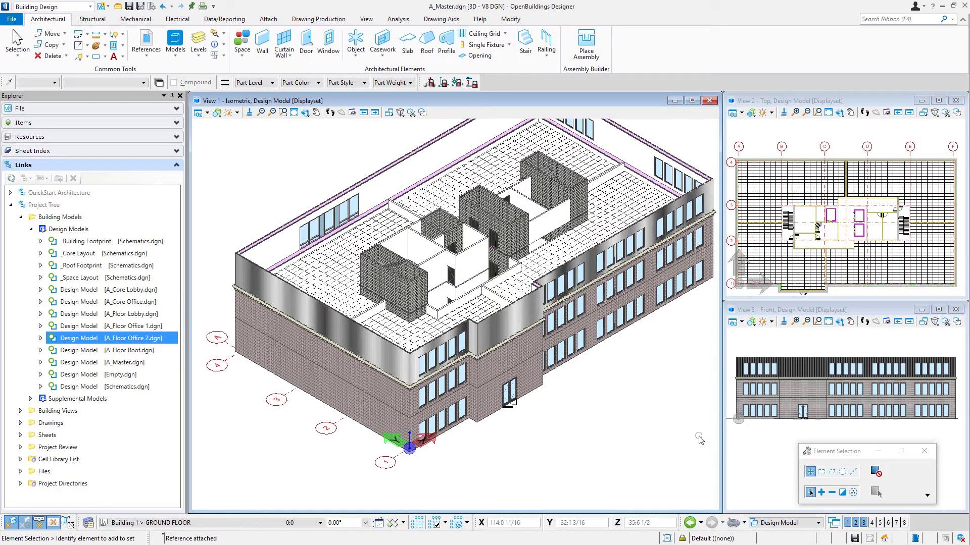
mouse_move(449, 501)
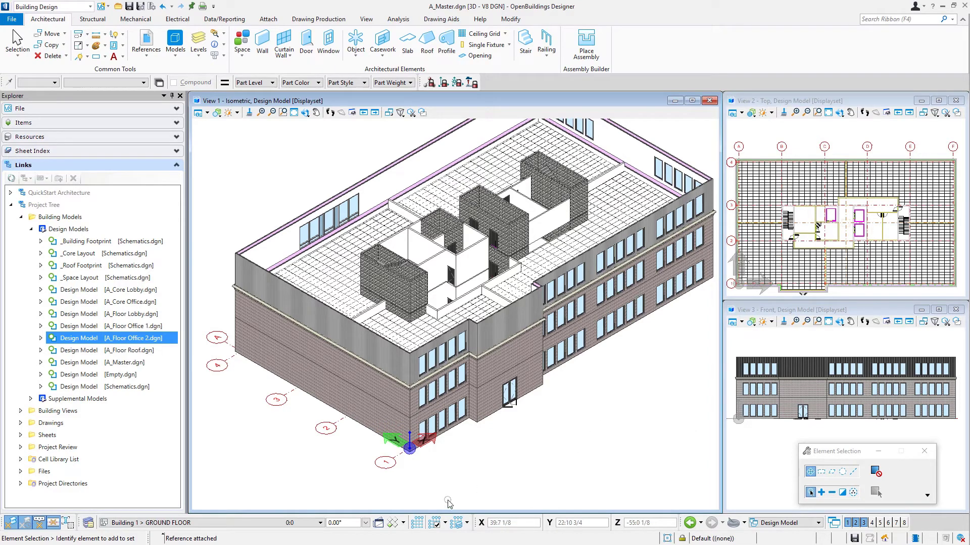
mouse_move(335, 189)
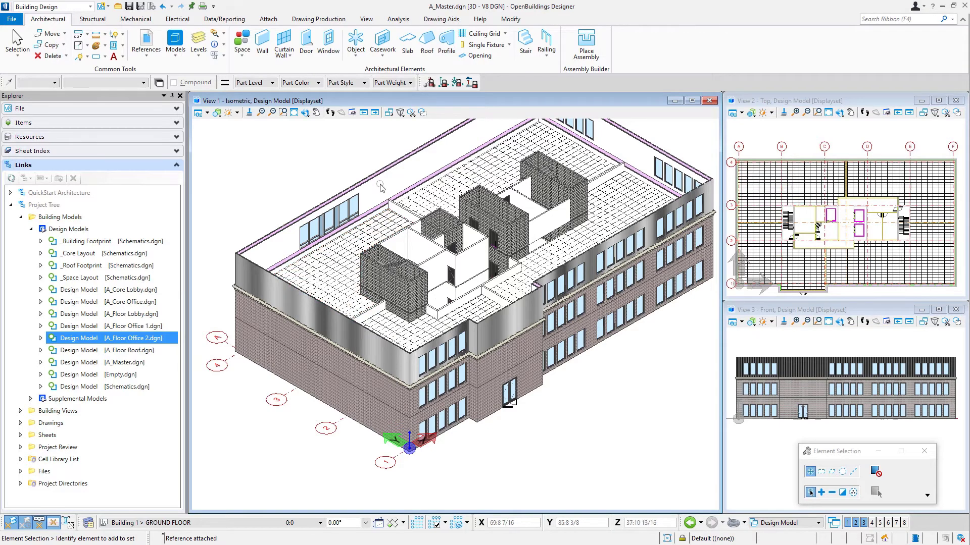
left_click(457, 175)
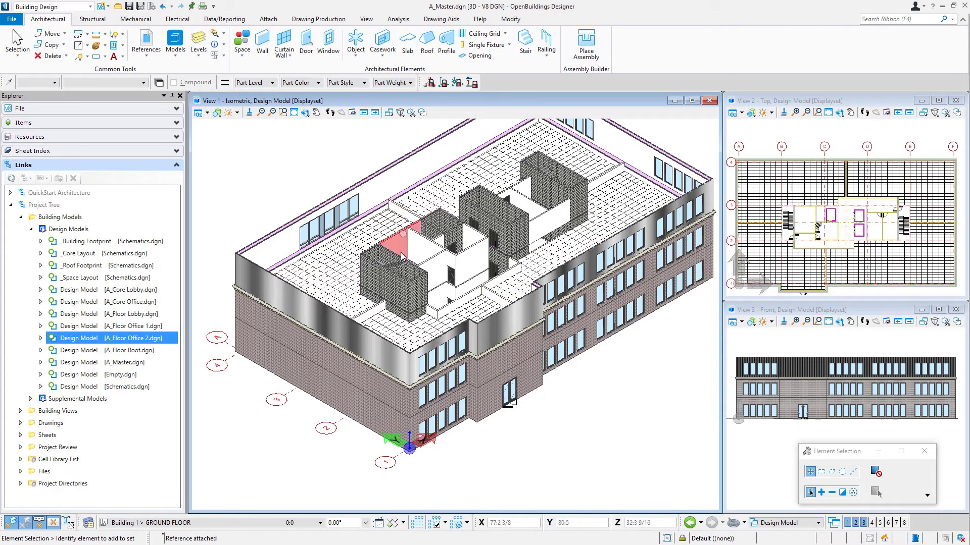
left_click(356, 272)
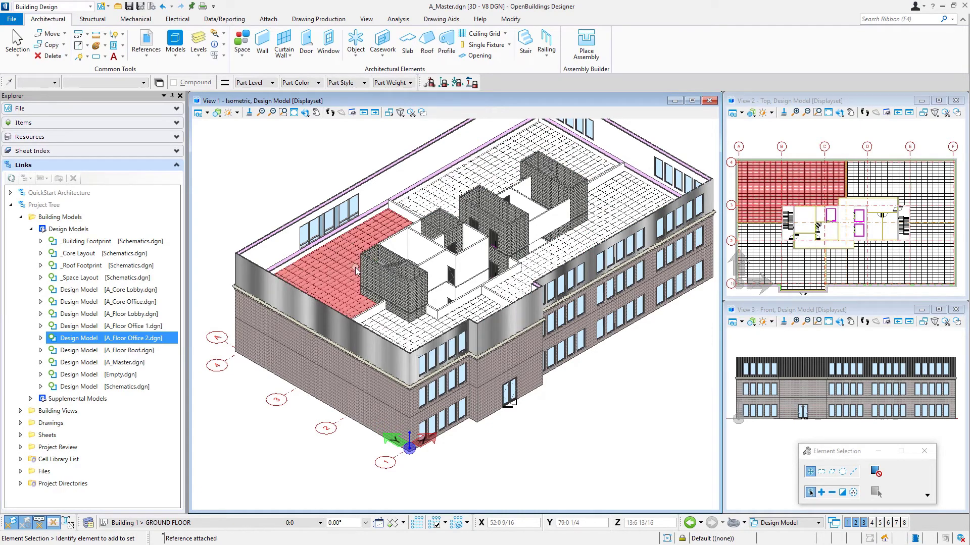
left_click(275, 144)
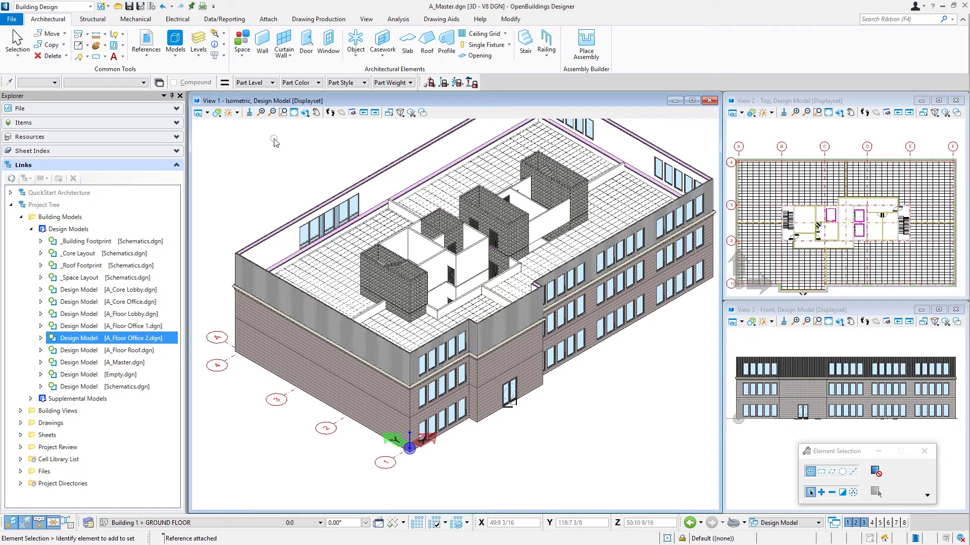
mouse_move(274, 145)
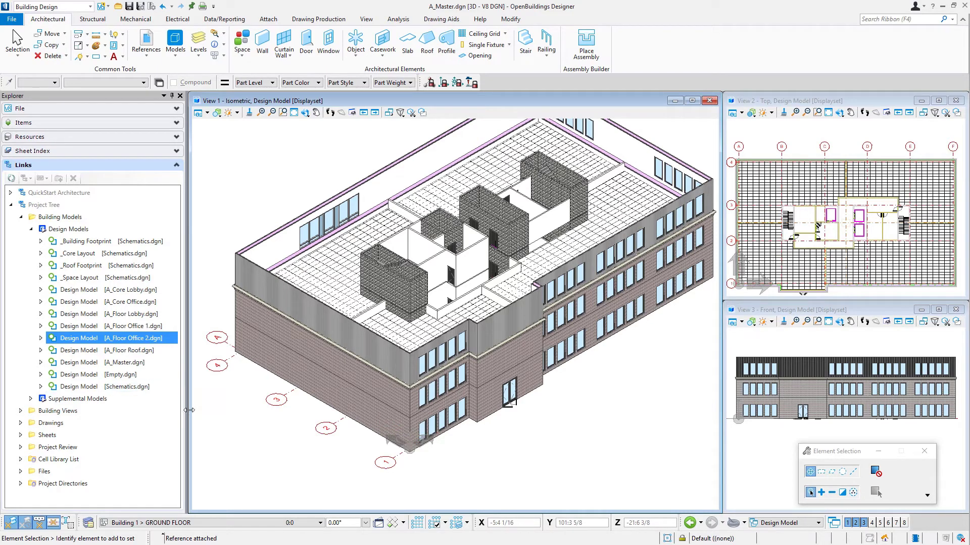
- Attach A_Floor Roof as a reference so the pitched roof caps the building
left_click(111, 351)
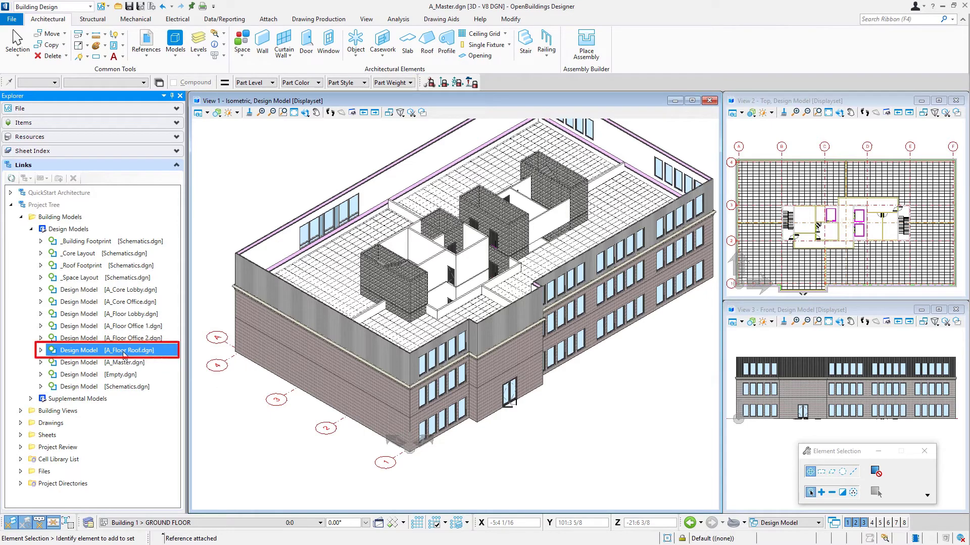
double_click(102, 351)
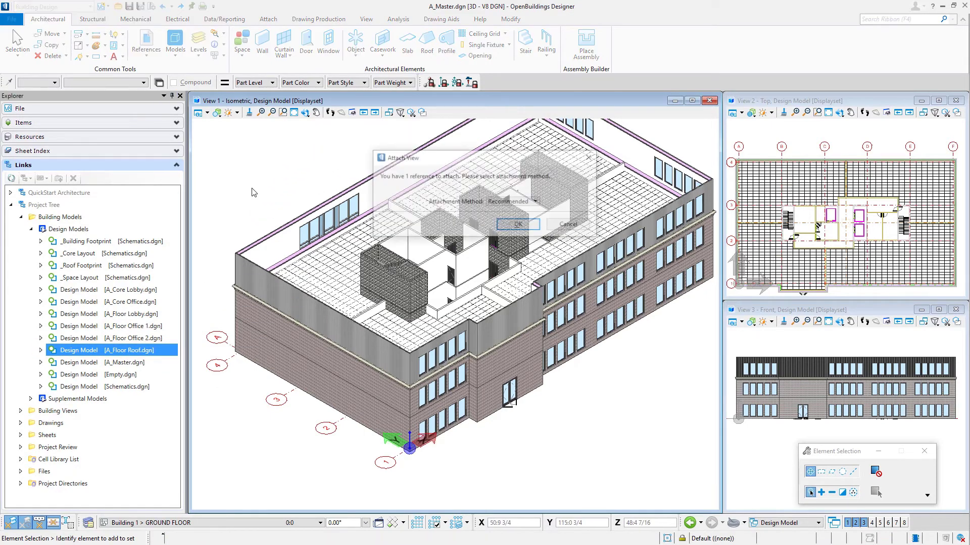
left_click(517, 224)
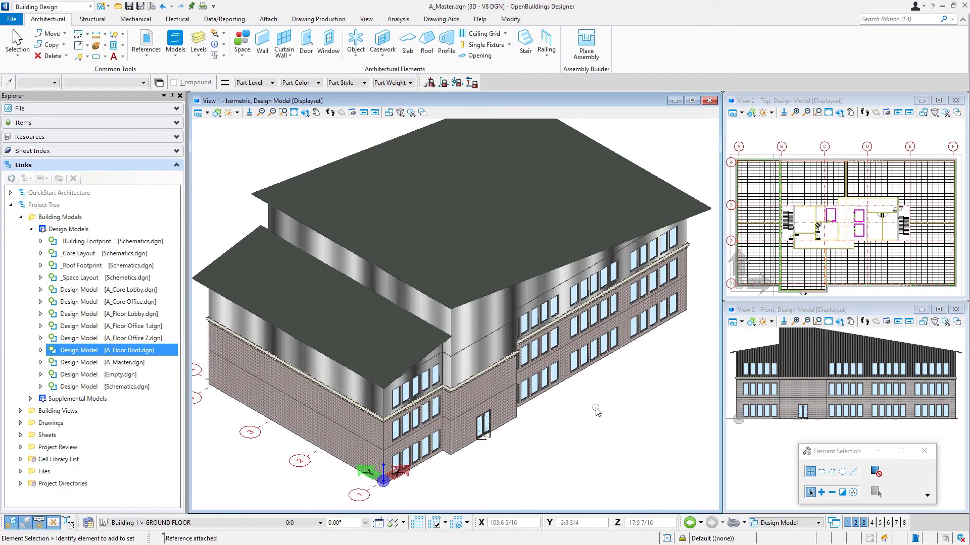
mouse_move(646, 335)
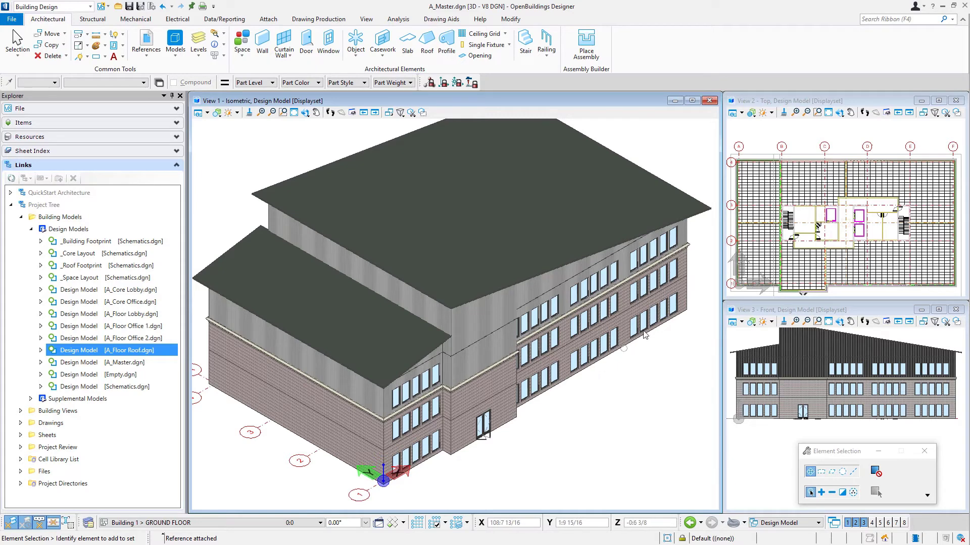
mouse_move(483, 392)
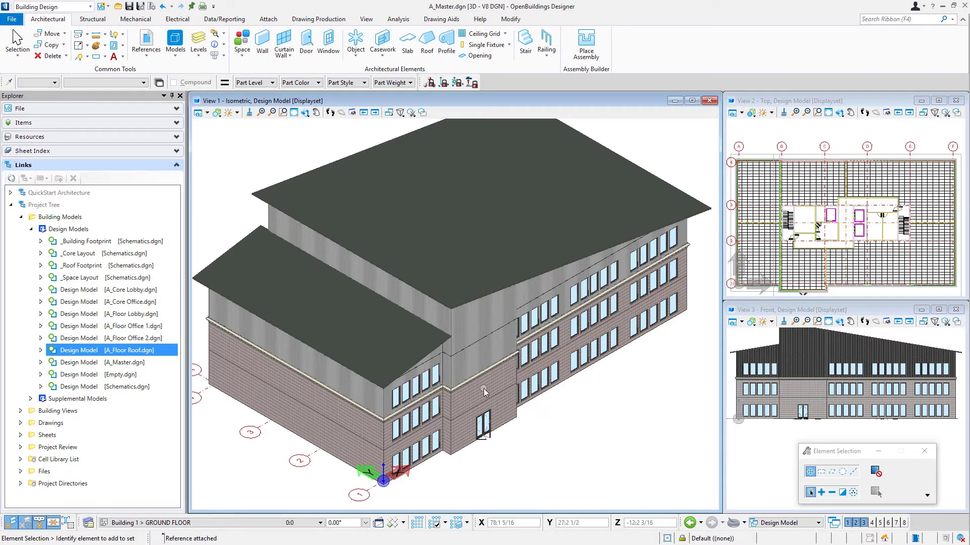
mouse_move(472, 364)
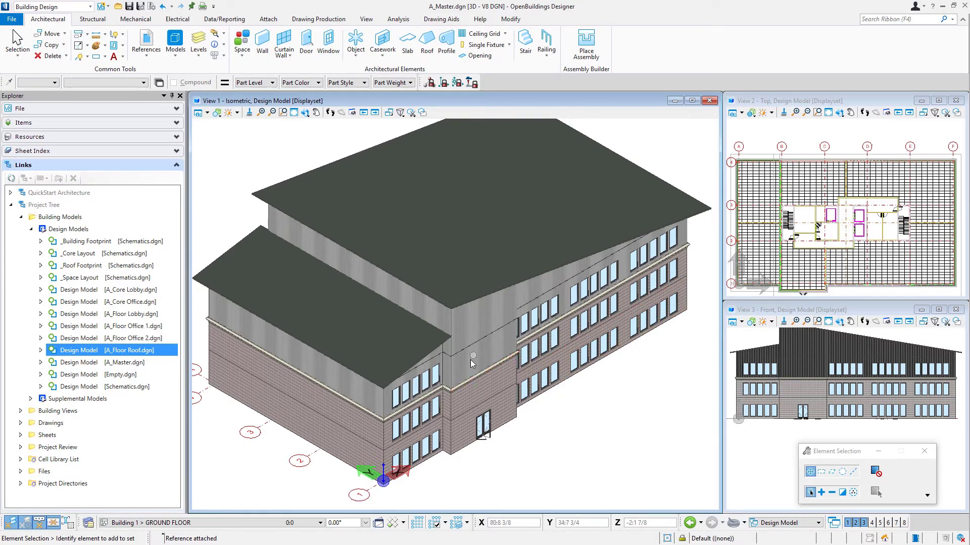
mouse_move(259, 396)
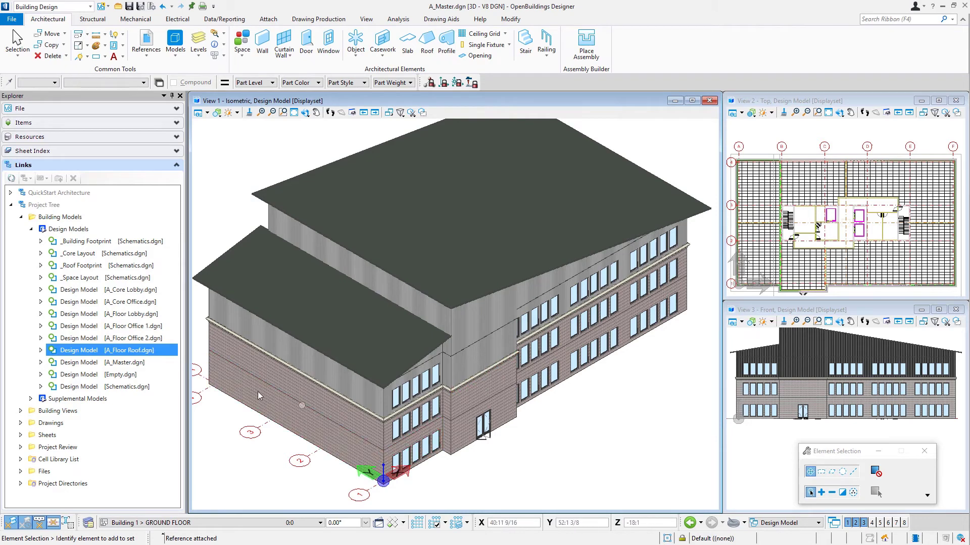
mouse_move(609, 439)
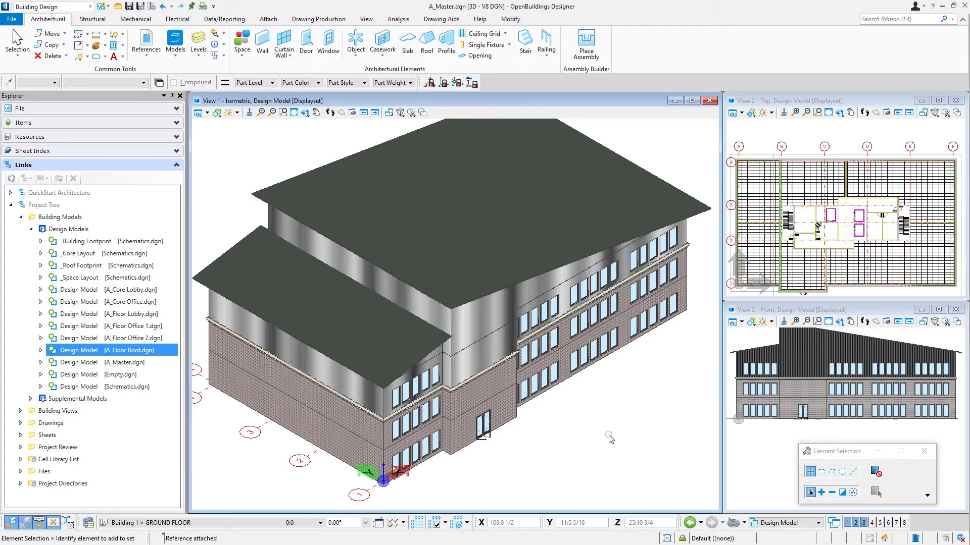
mouse_move(608, 434)
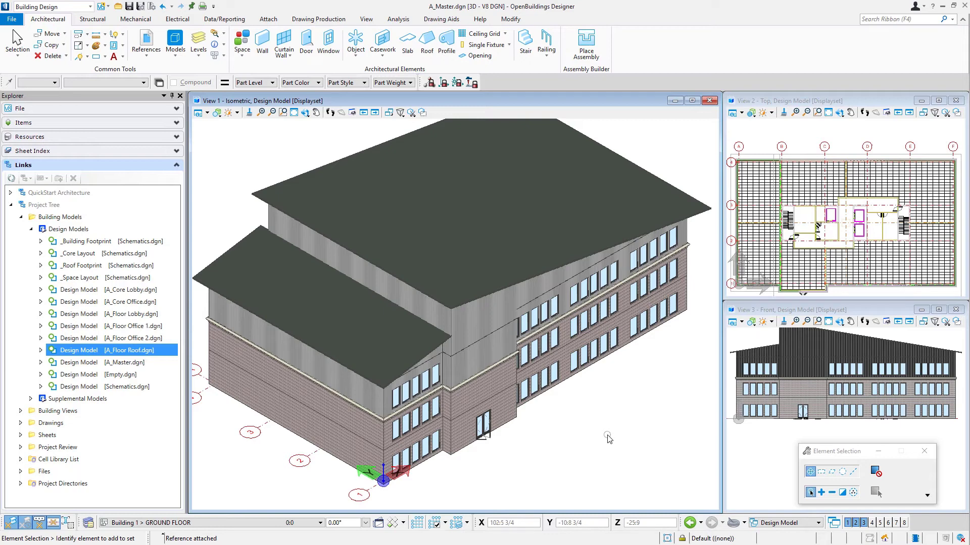
mouse_move(618, 294)
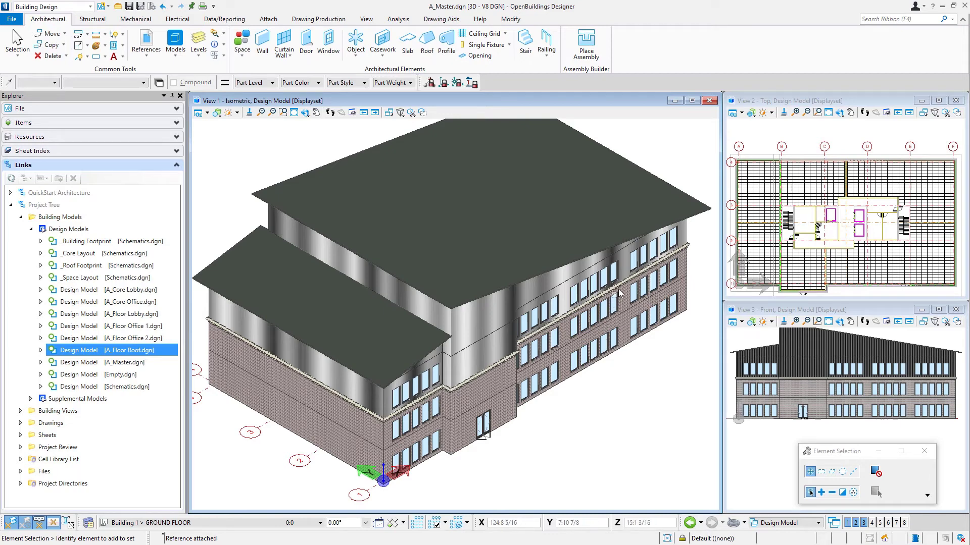
mouse_move(624, 413)
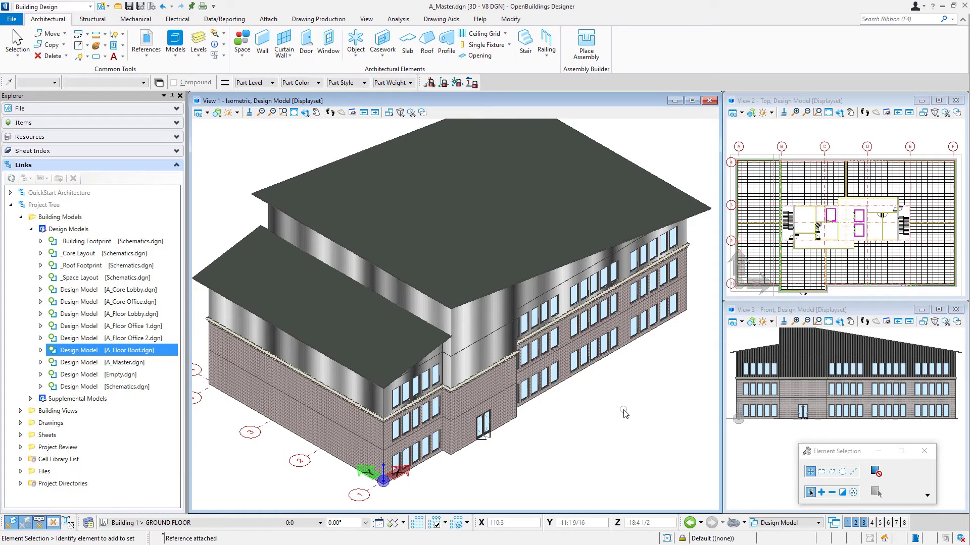
mouse_move(624, 413)
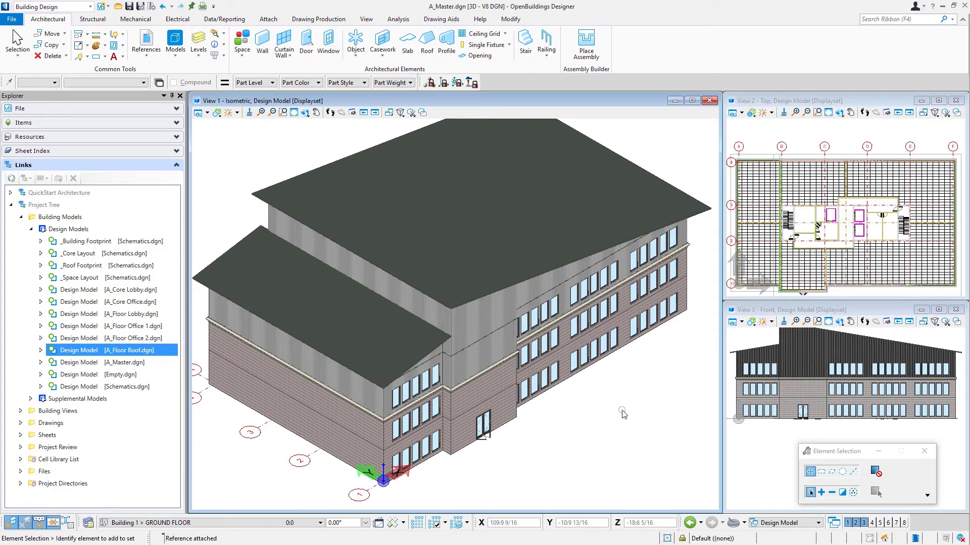
mouse_move(634, 397)
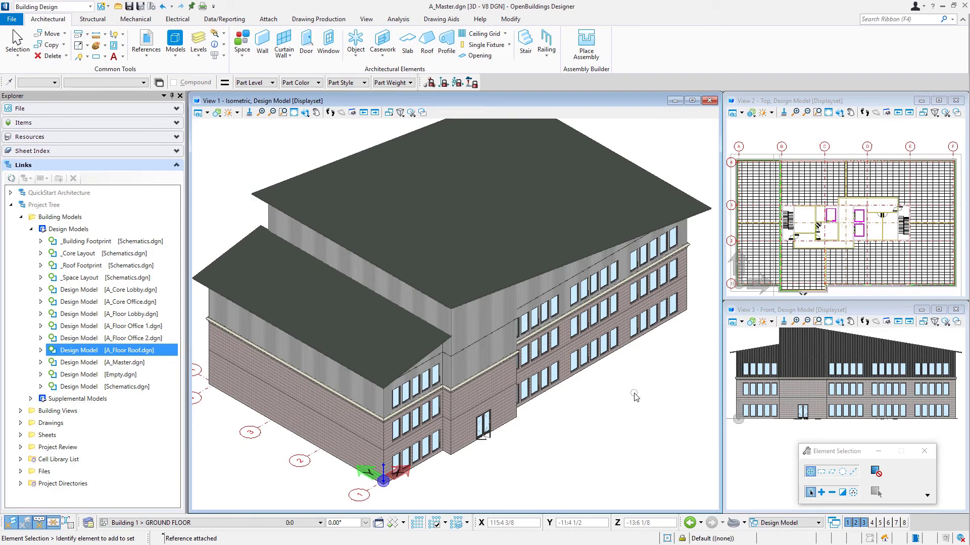
mouse_move(643, 395)
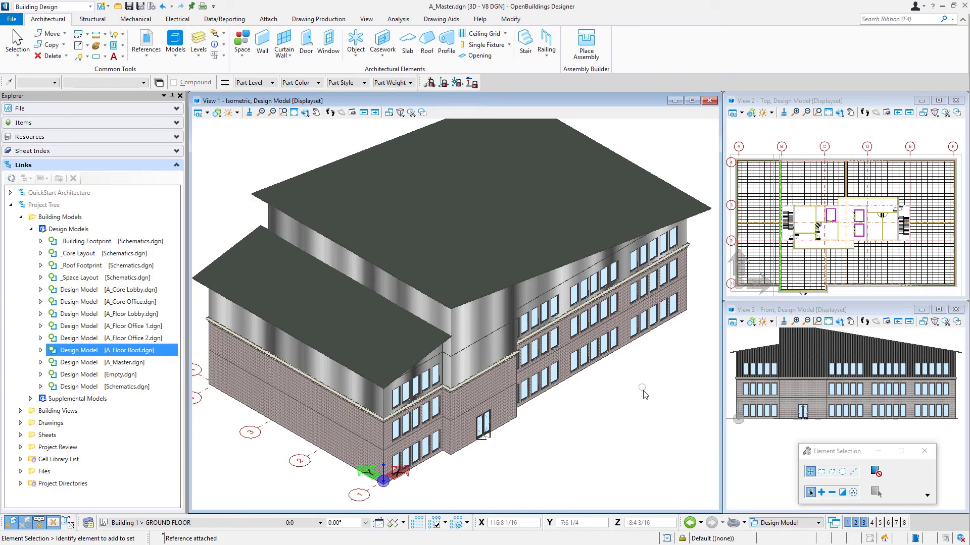